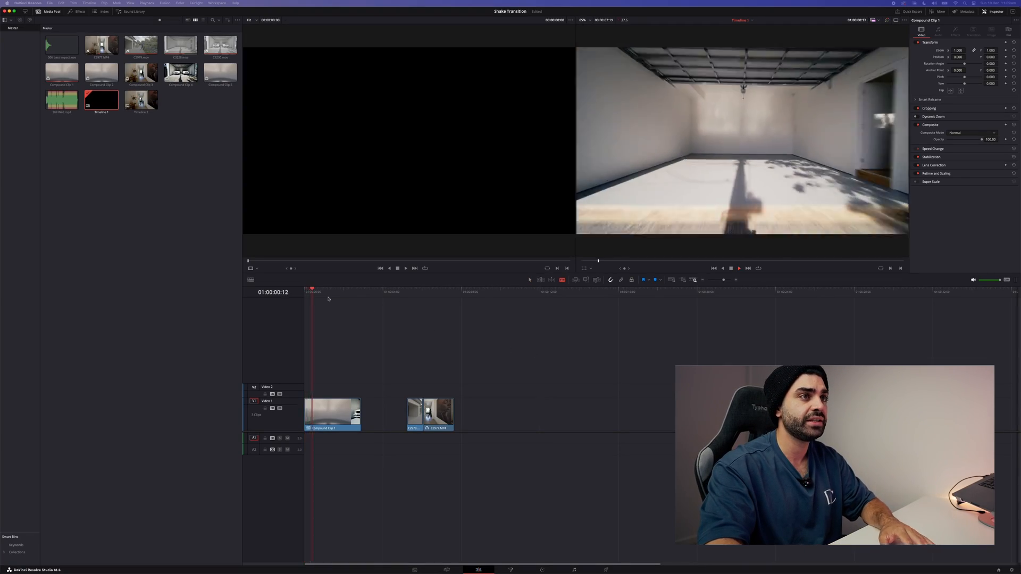
Play the first transition, then switch to Timeline 2 and select the clips around its first cut.
left_click(347, 292)
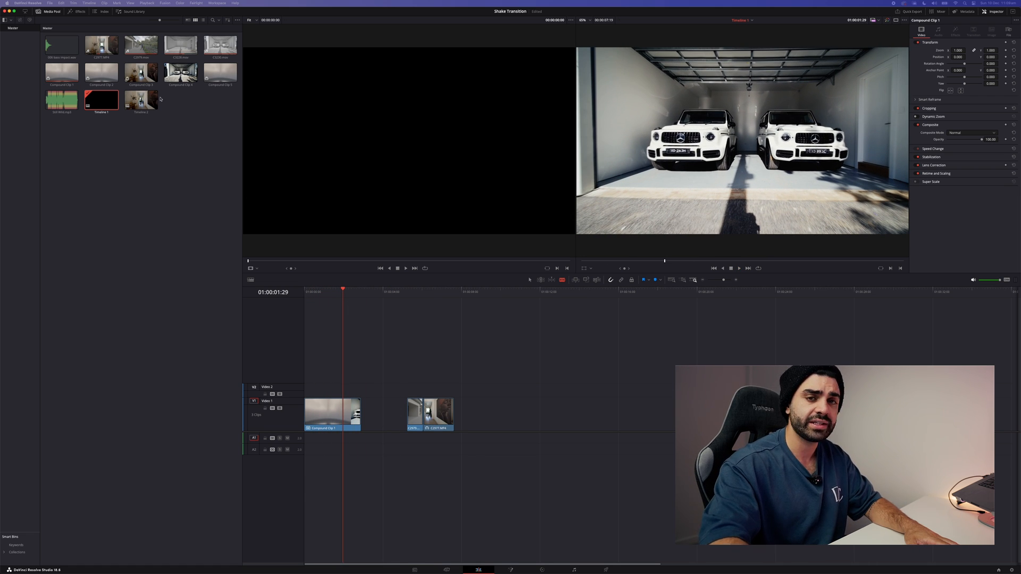
left_click(140, 100)
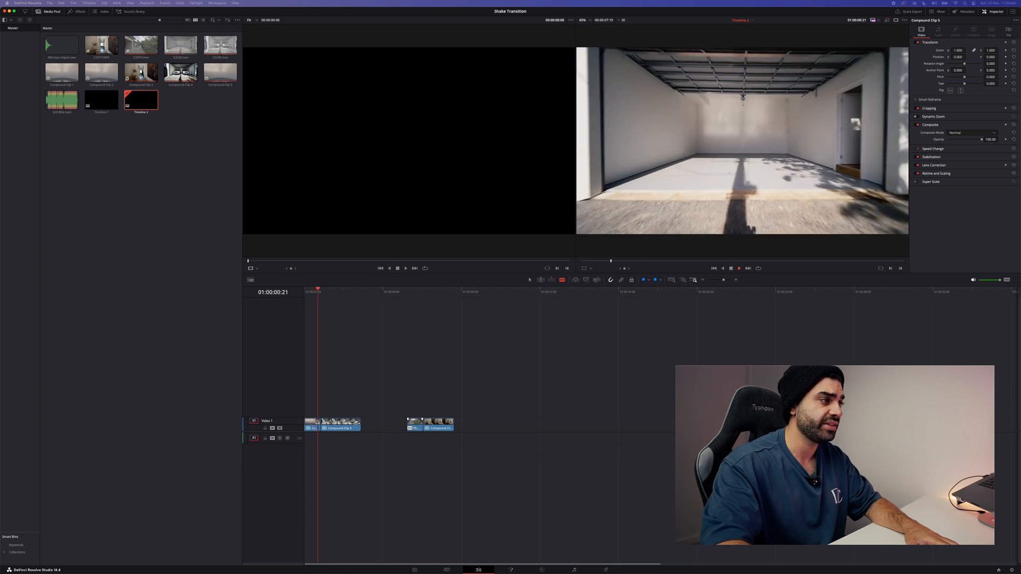
left_click(346, 289)
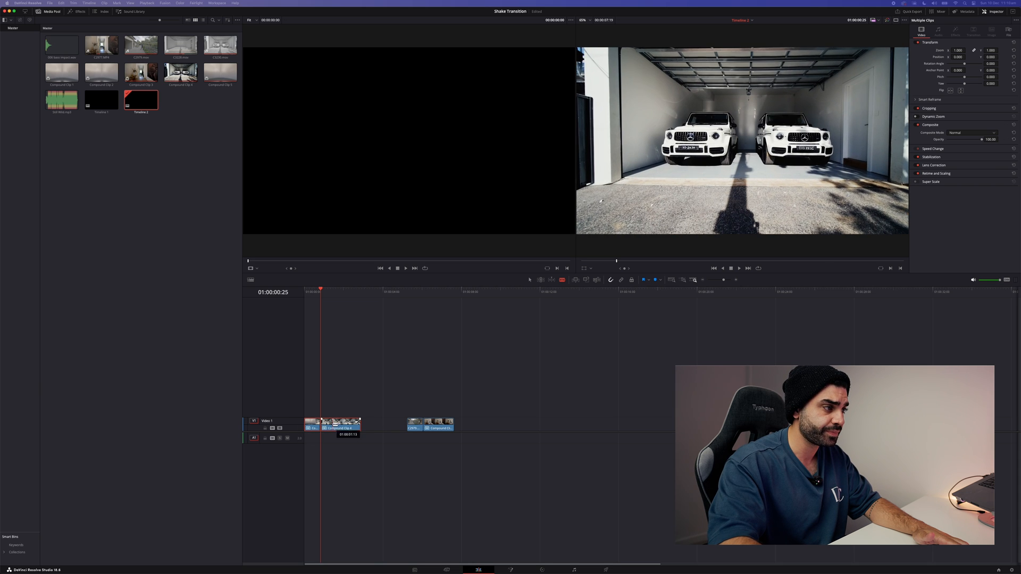
Bring up the context actions for the selected clips to create a compound clip.
right_click(338, 426)
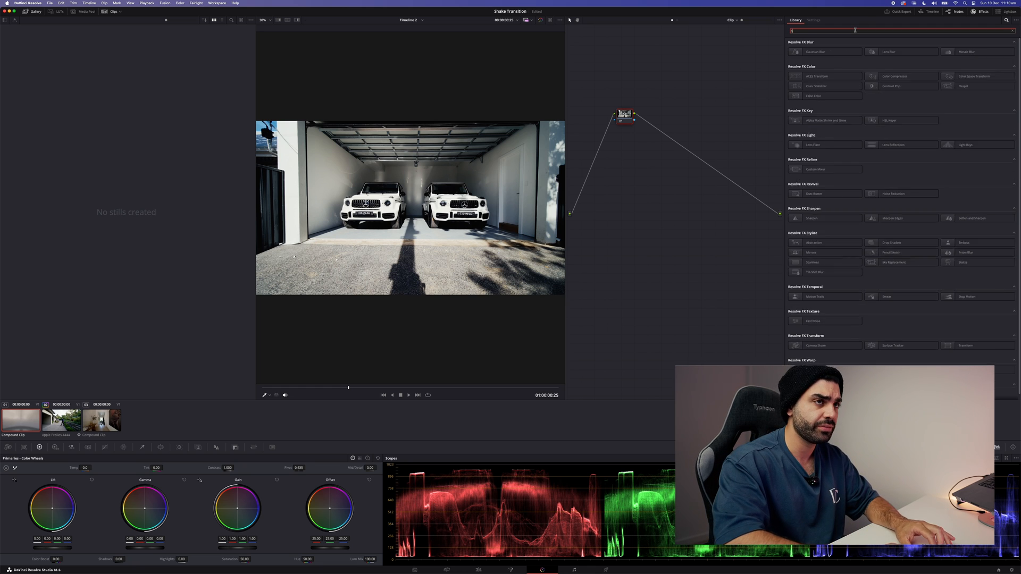
Find Camera Shake by searching 'shake' and apply it to the garage clip's node.
type("shake")
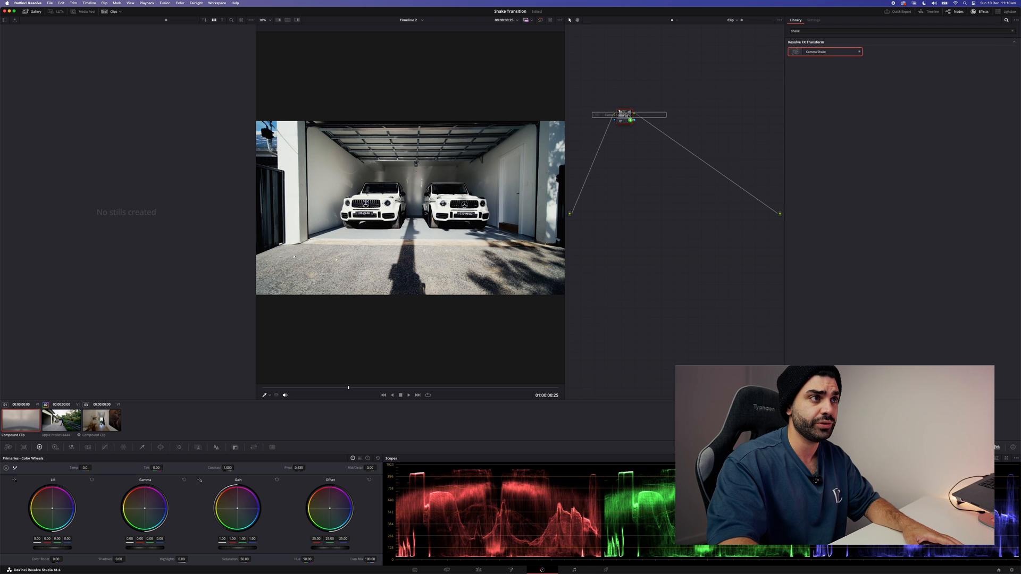
left_click(812, 19)
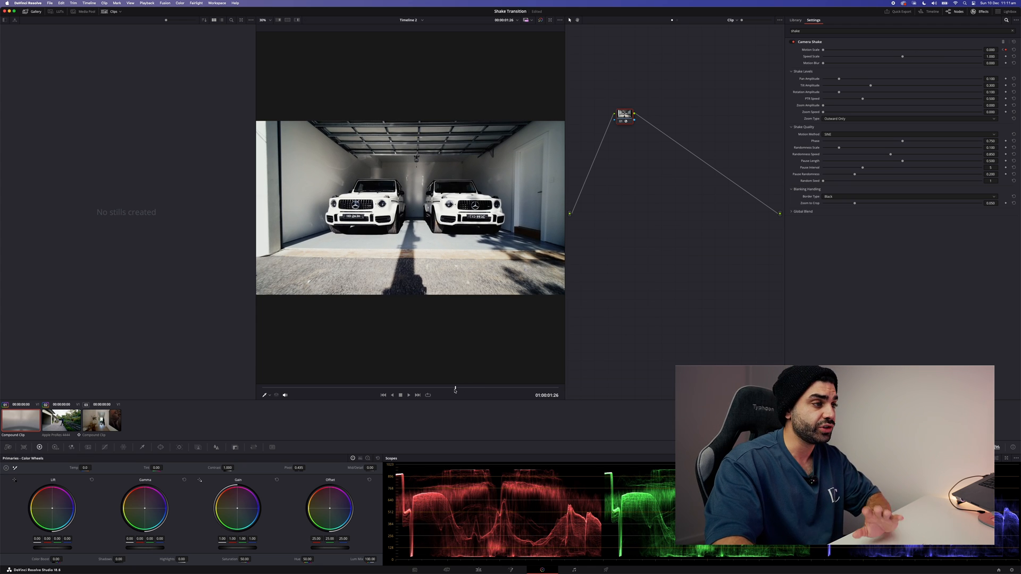
Raise Camera Shake's Motion Scale to strengthen the shake on the garage clip.
left_click_drag(840, 50, 879, 50)
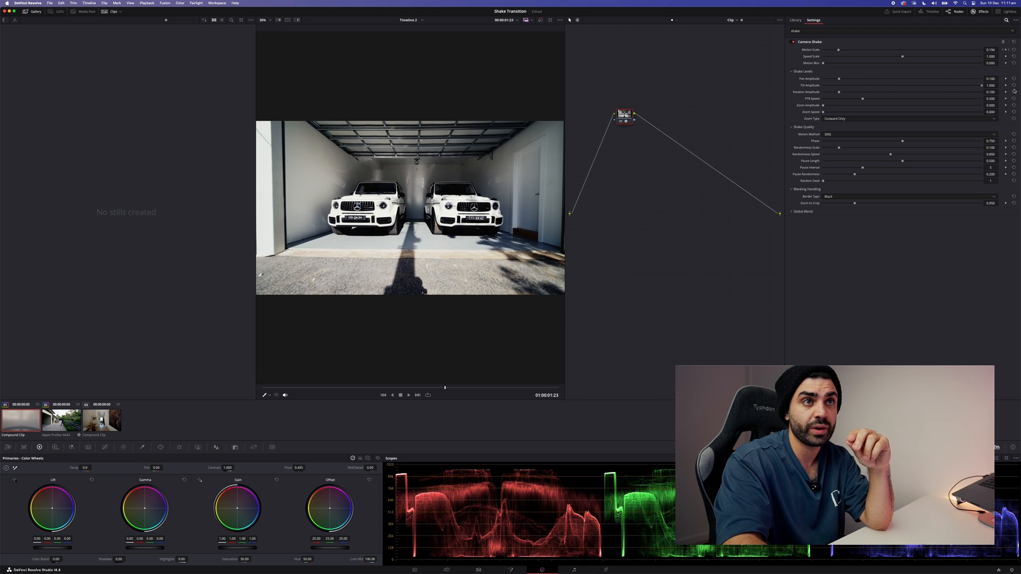
Push Rotation Amplitude to 1.0 and keyframe Motion Scale at the clip's first frame.
left_click_drag(840, 92, 927, 91)
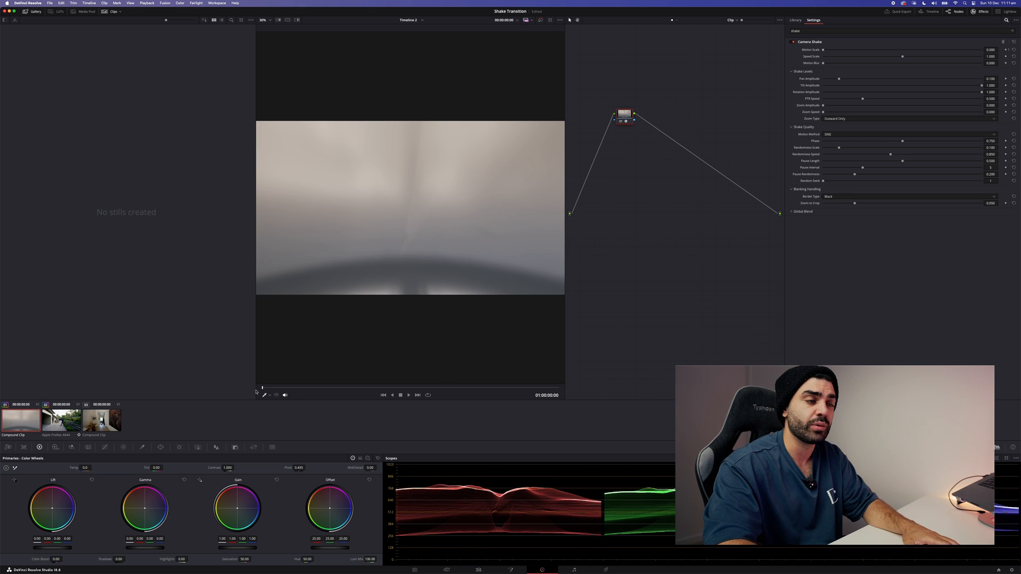
left_click(409, 394)
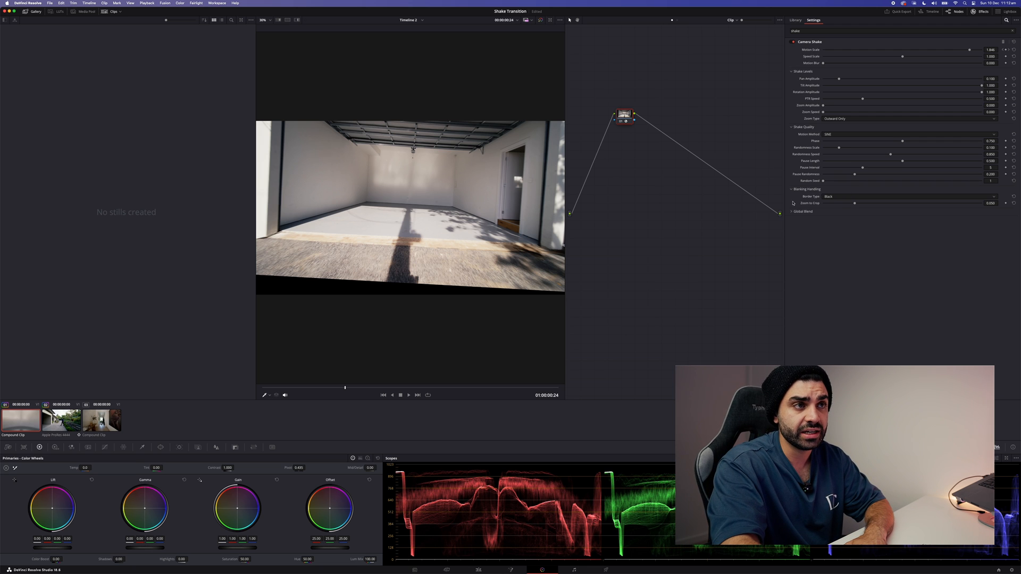
Set Camera Shake's Border Type to Reflect and preview from near the clip start.
left_click(908, 196)
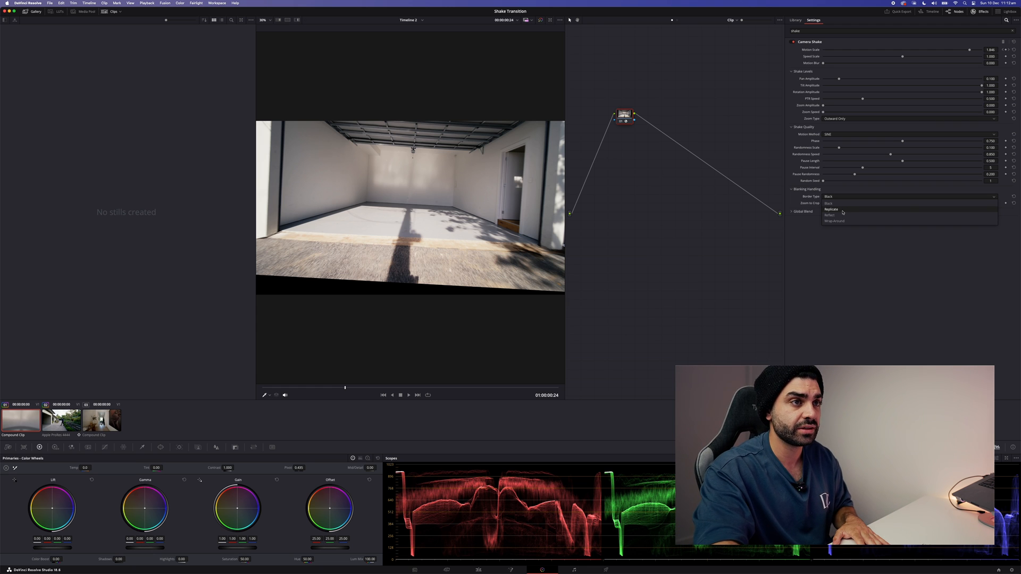
left_click(830, 214)
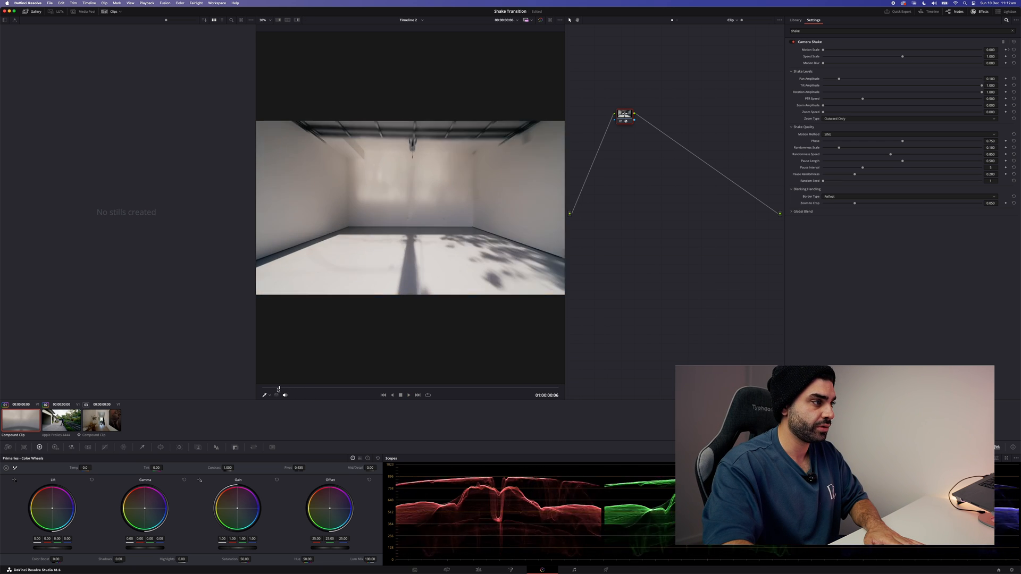
left_click(400, 394)
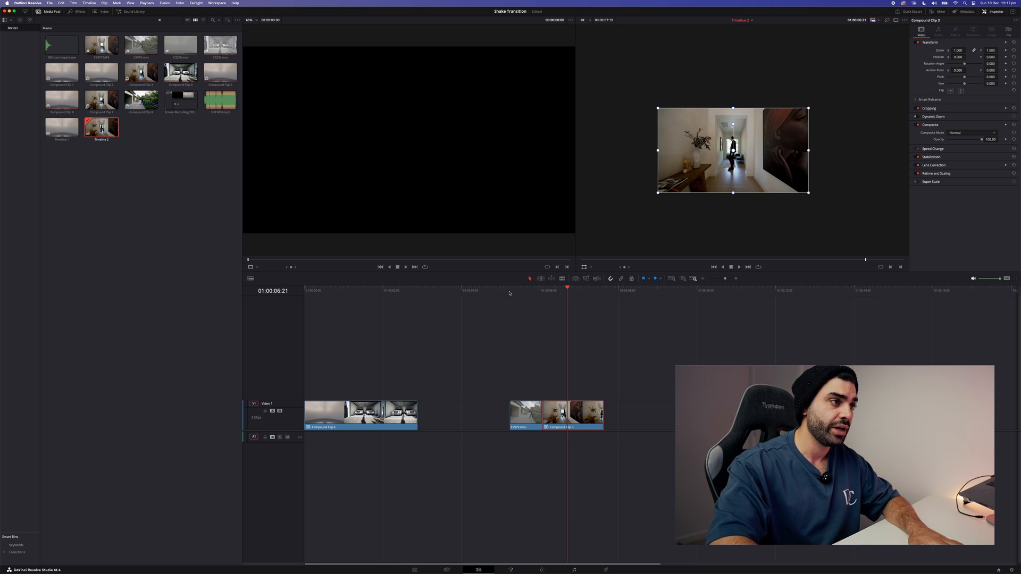
Select the hallway compound clip at the second transition for grading.
left_click(510, 290)
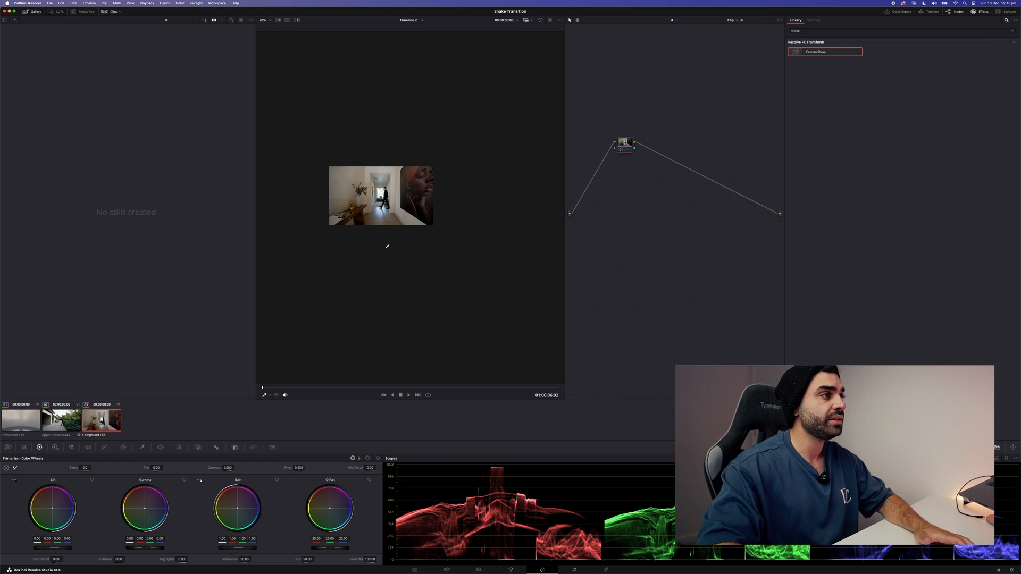
mouse_move(755, 82)
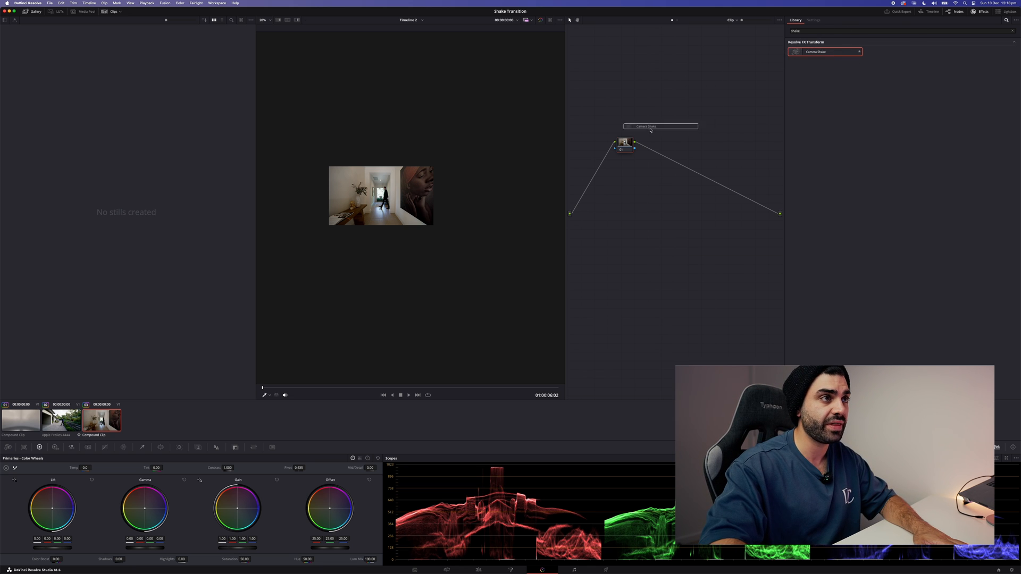
Apply Camera Shake from the filtered effects onto the hallway clip's node.
left_click(813, 21)
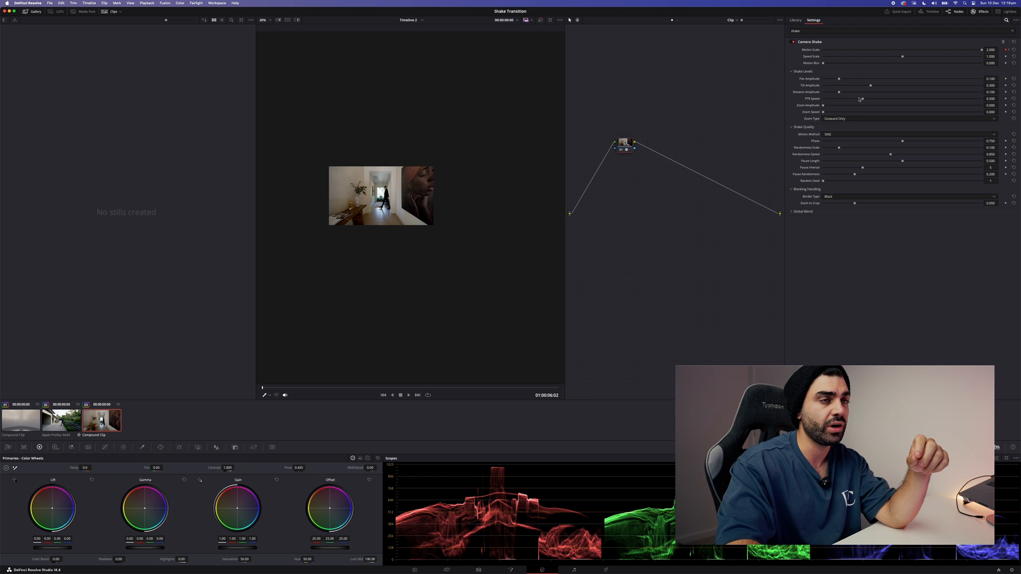
Nudge the hallway clip's Rotation Amplitude upward after keyframing Motion Scale at 2.000.
left_click_drag(839, 92, 847, 92)
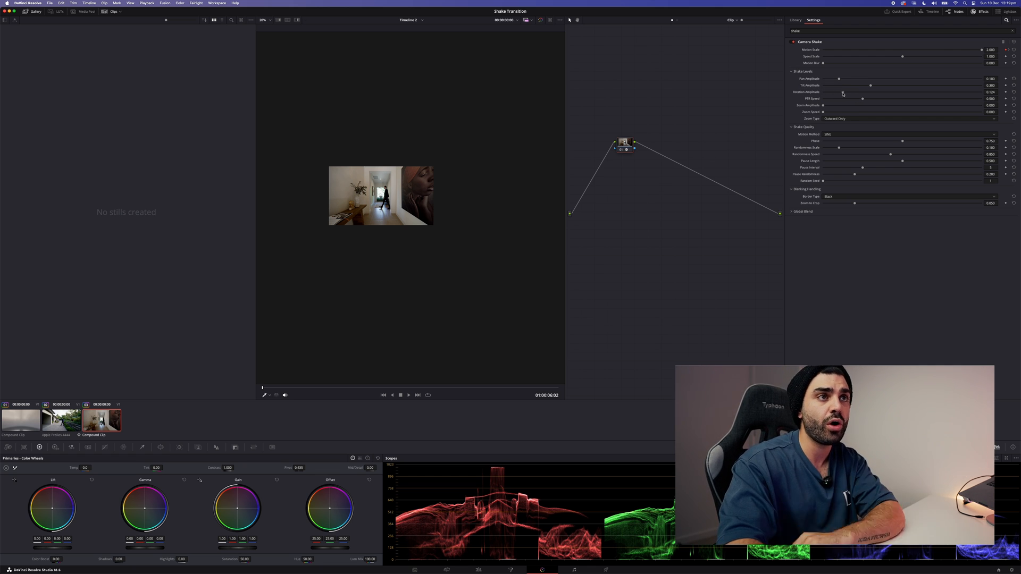